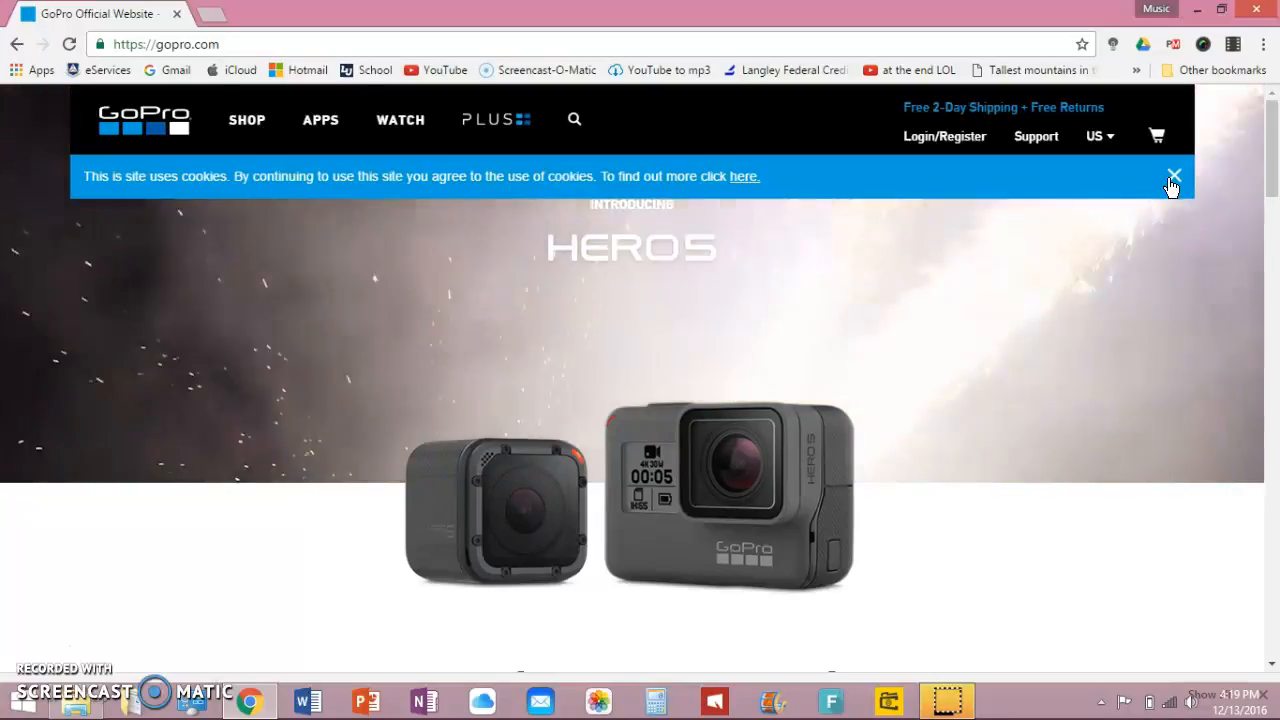
Dismiss the GoPro cookie notice and go to the Support section.
{"action": "left_click", "coordinate": [1174, 175]}
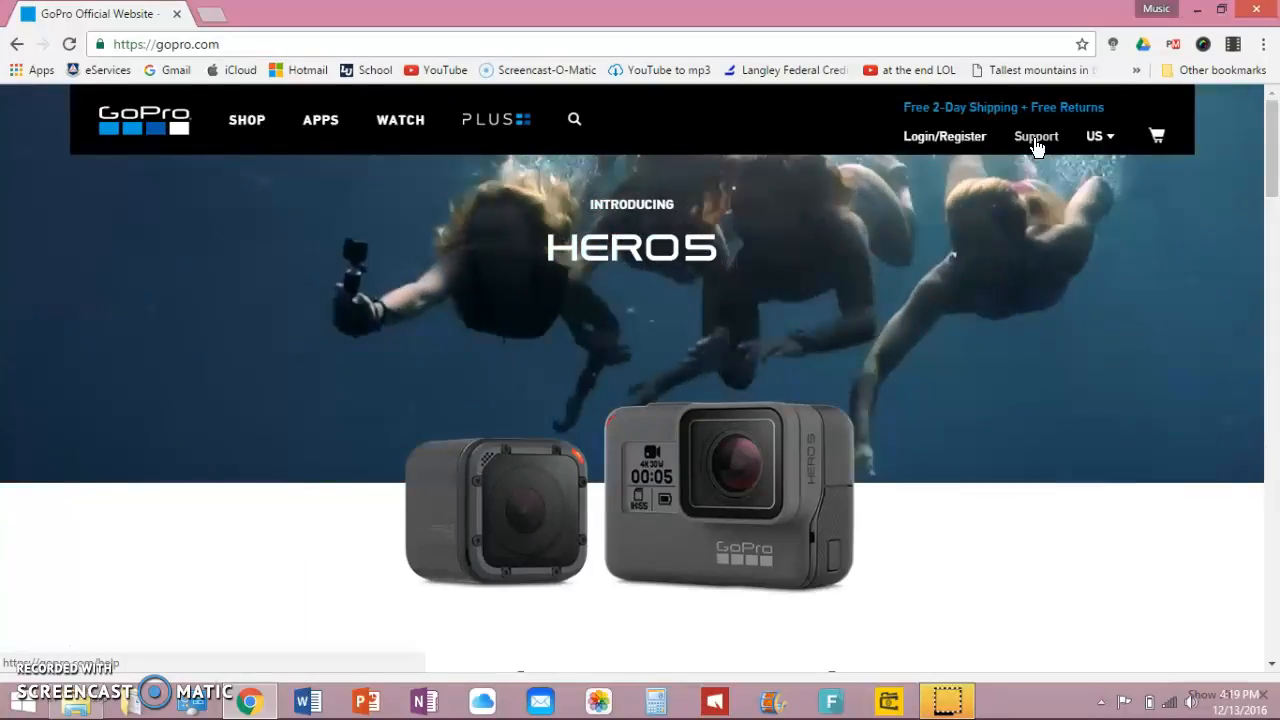
{"action": "left_click", "coordinate": [1036, 136]}
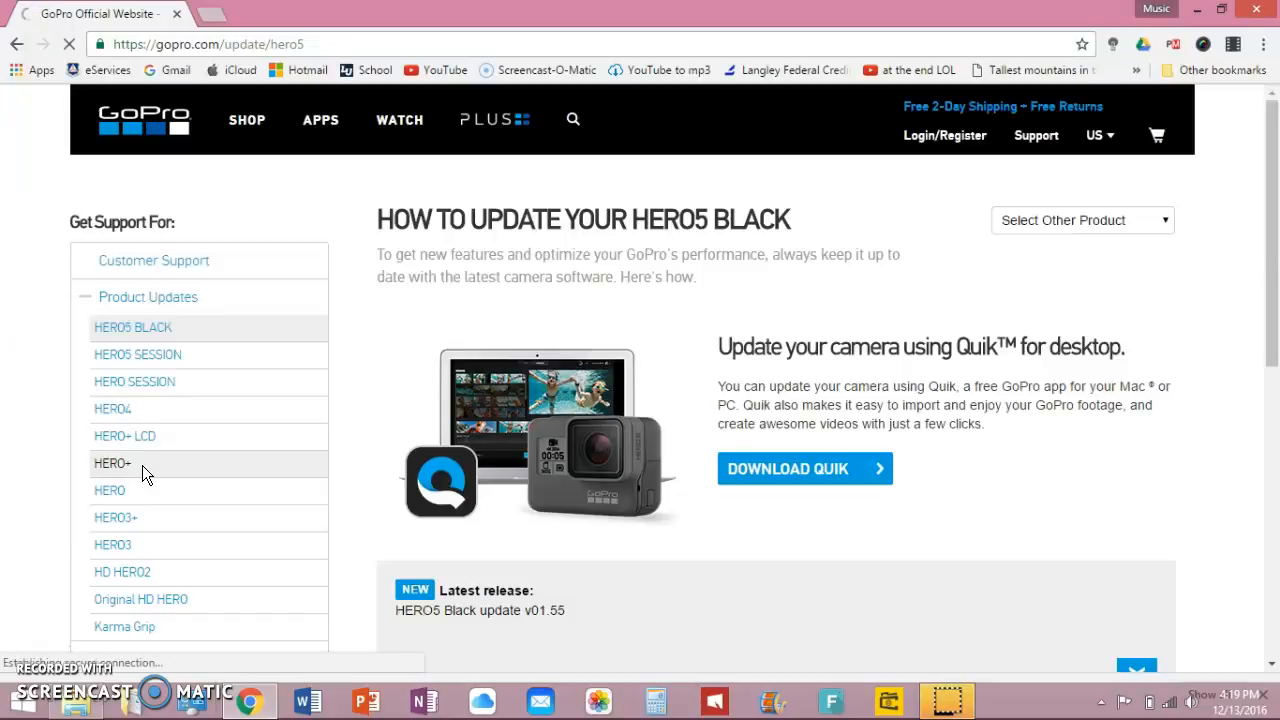
Open the HERO+ update page and start the manual camera update registration form.
{"action": "left_click", "coordinate": [112, 463]}
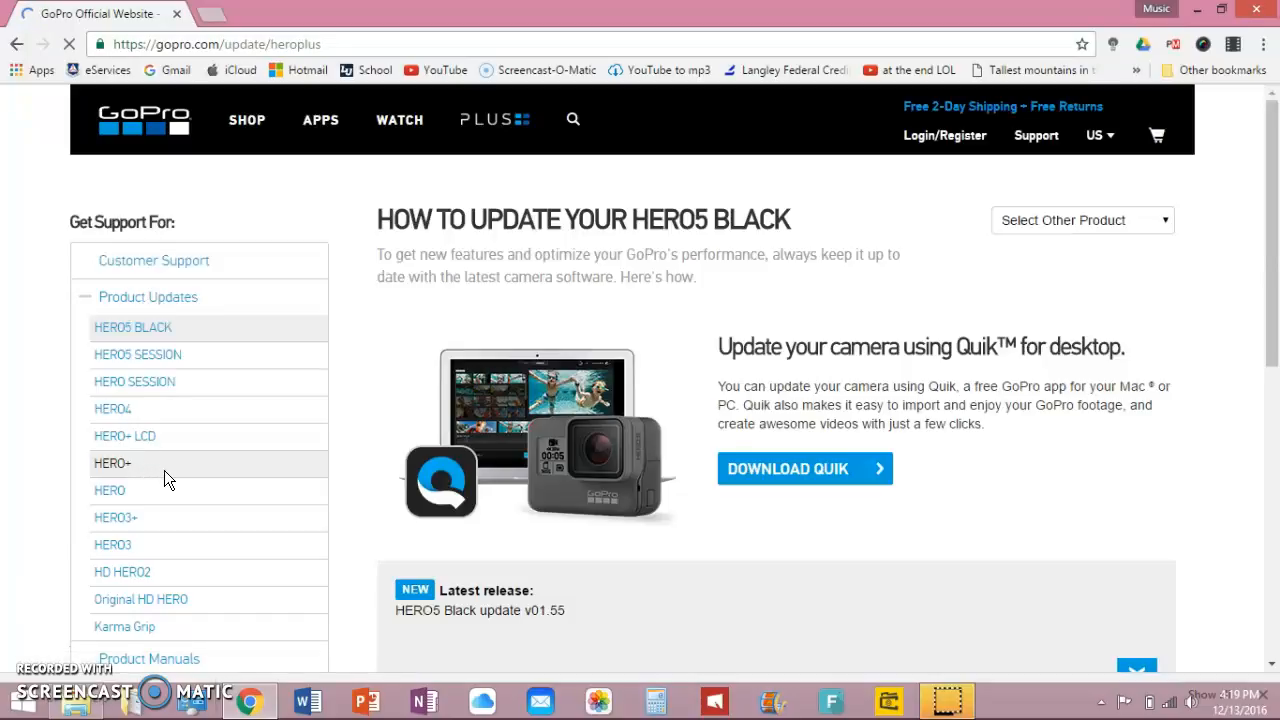
{"action": "left_click", "coordinate": [112, 463]}
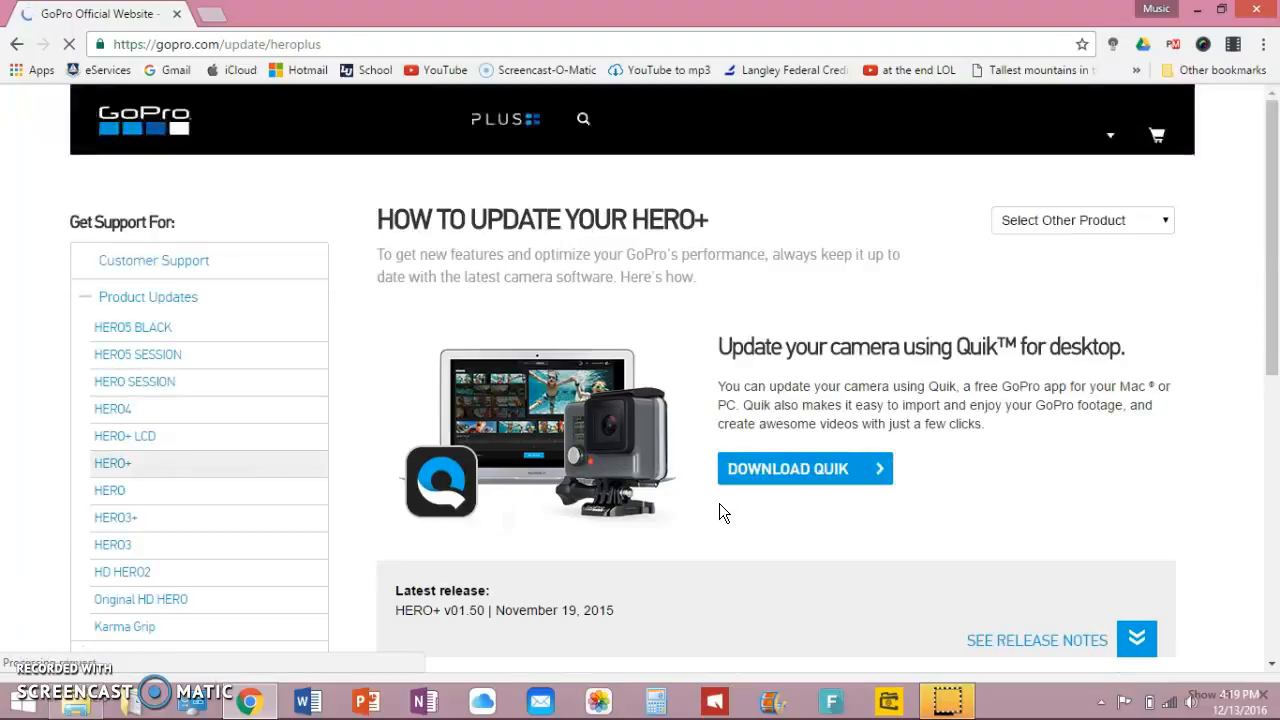
{"action": "scroll", "scroll_direction": "down", "scroll_amount": 3}
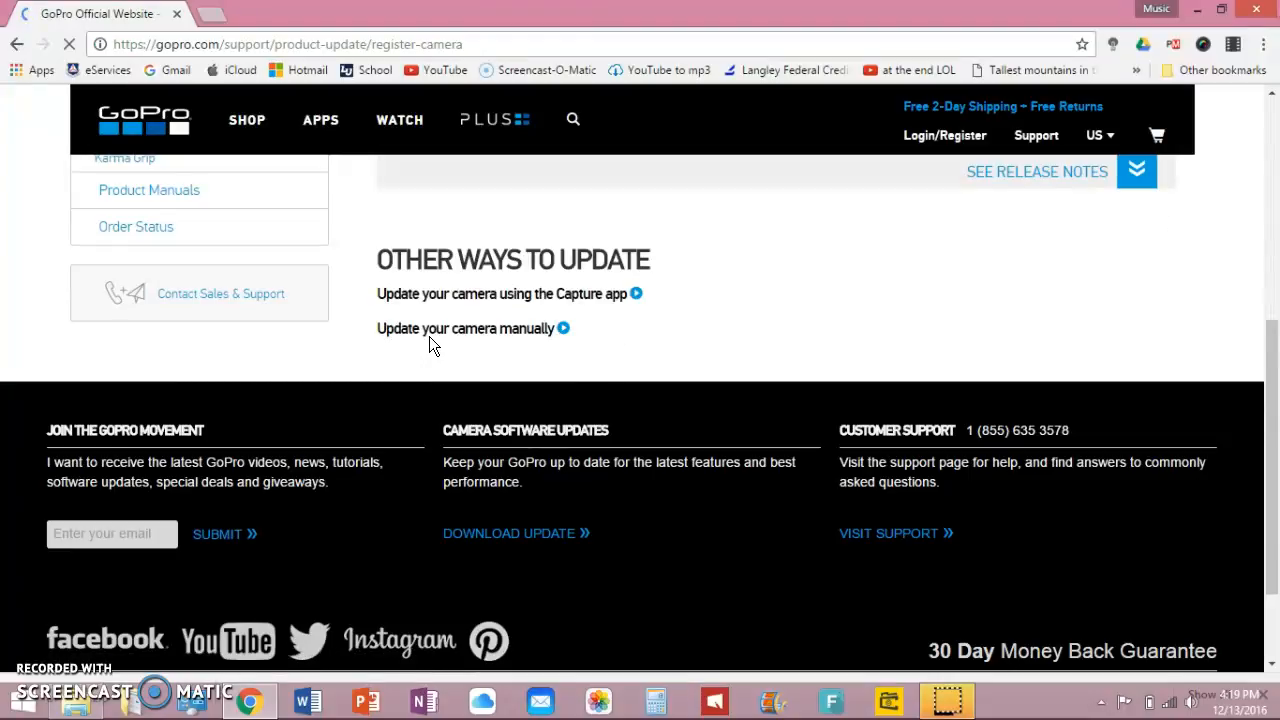
{"action": "left_click", "coordinate": [465, 328]}
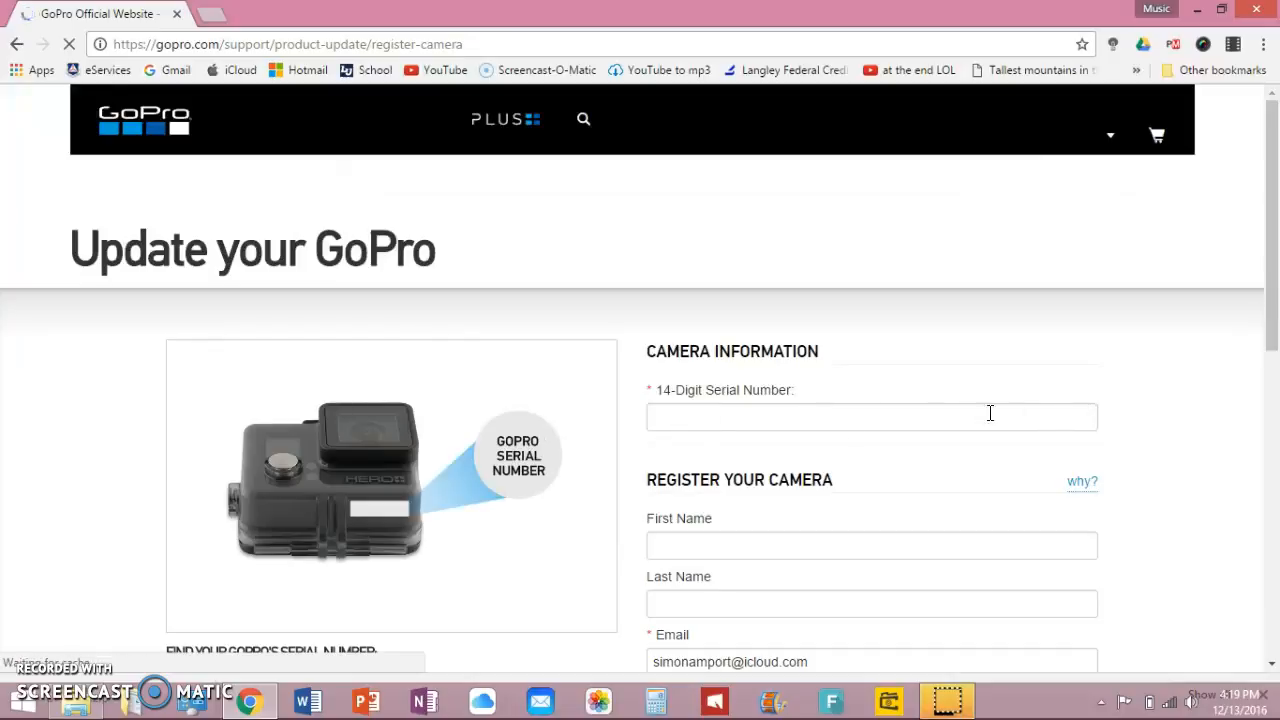
{"action": "scroll", "scroll_direction": "down", "scroll_amount": 3}
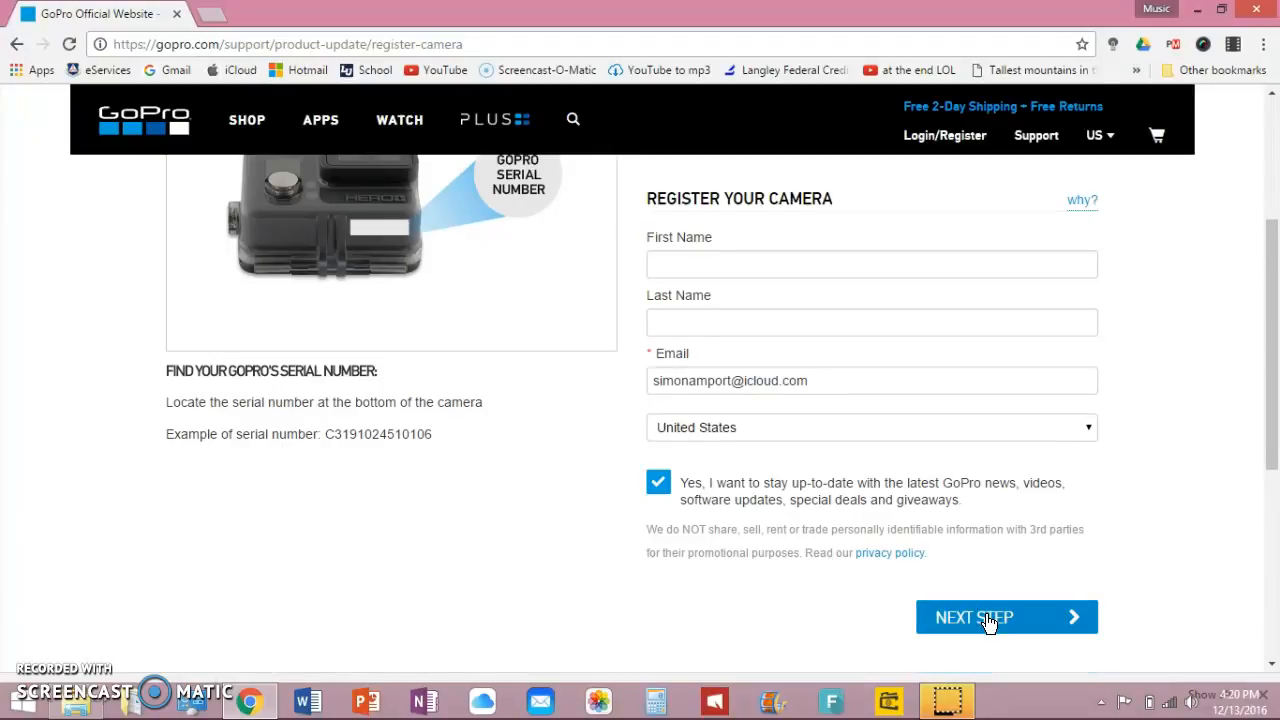
{"action": "mouse_move", "coordinate": [265, 294]}
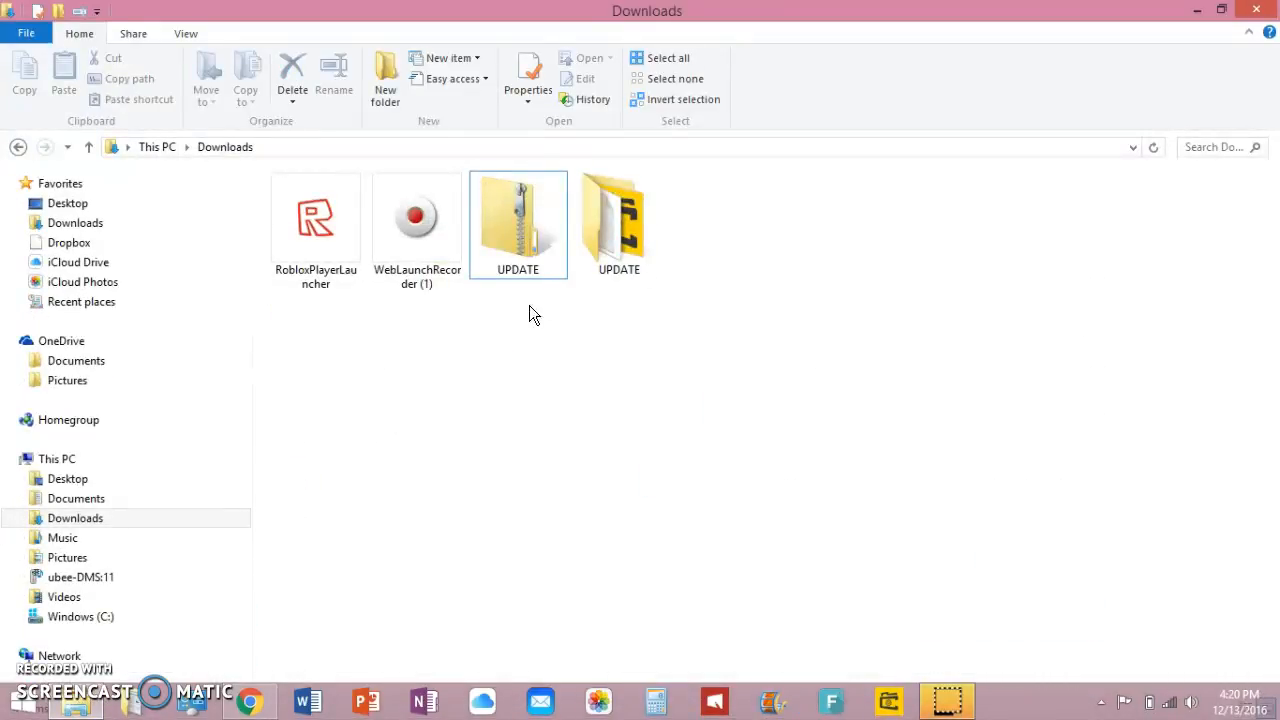
Delete the old UPDATE folder and extract the UPDATE zip into Downloads\UPDATE.
{"action": "left_click", "coordinate": [618, 220]}
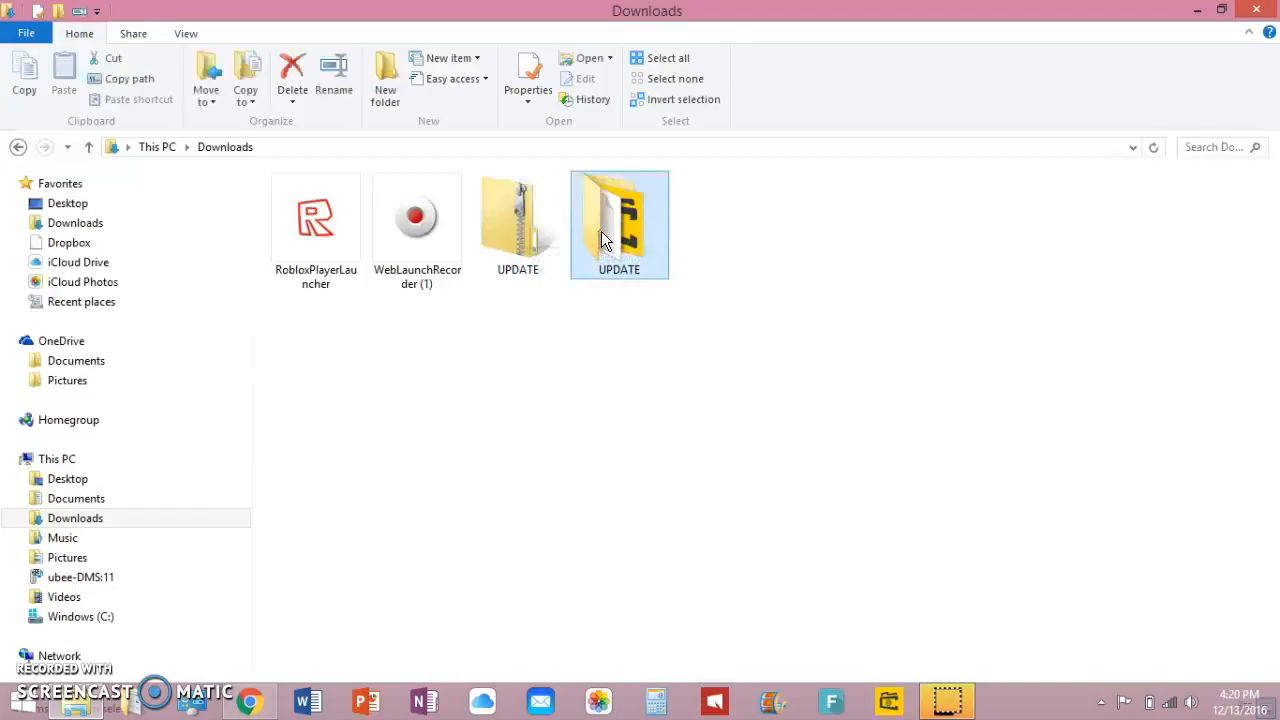
{"action": "left_click", "coordinate": [518, 215]}
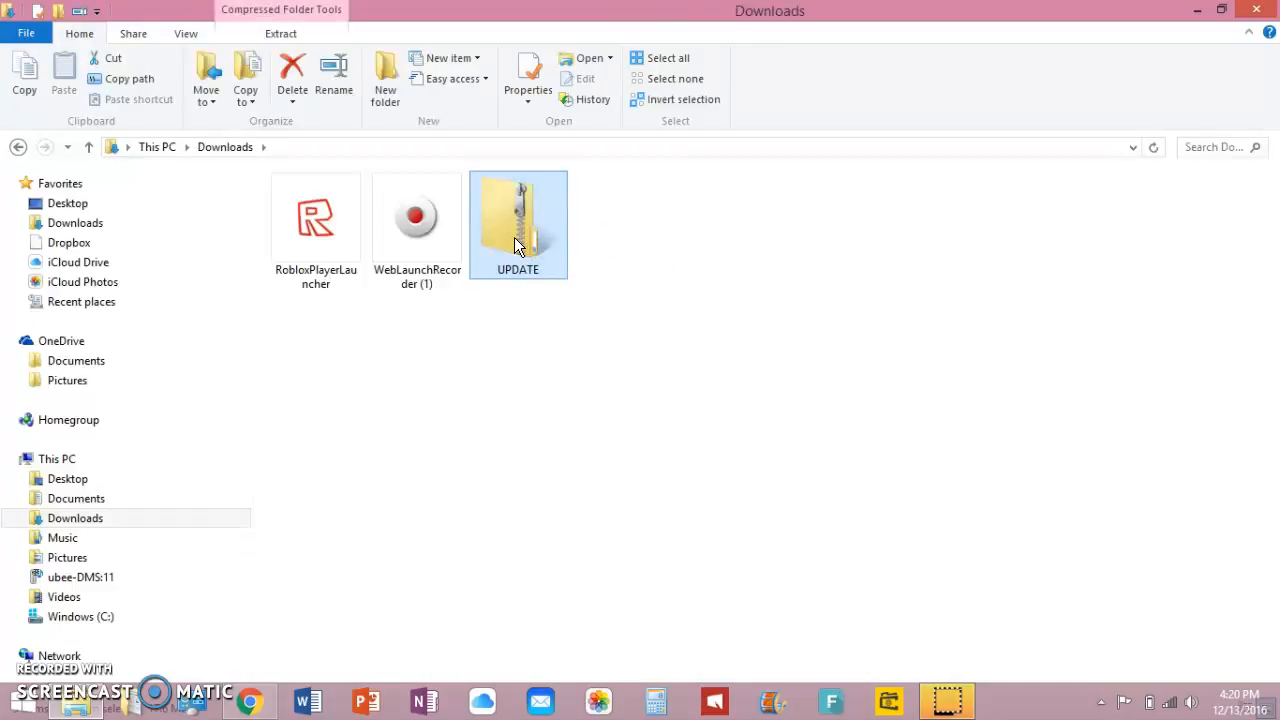
{"action": "mouse_move", "coordinate": [519, 230]}
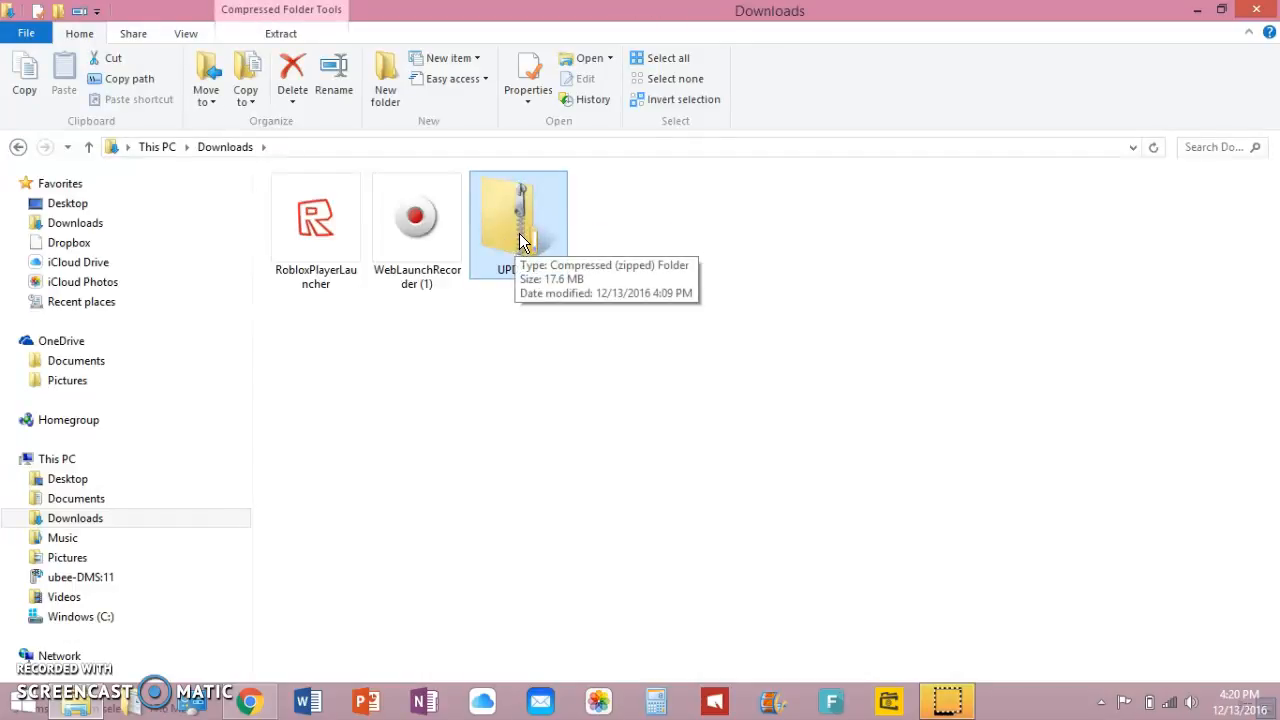
{"action": "right_click", "coordinate": [518, 220]}
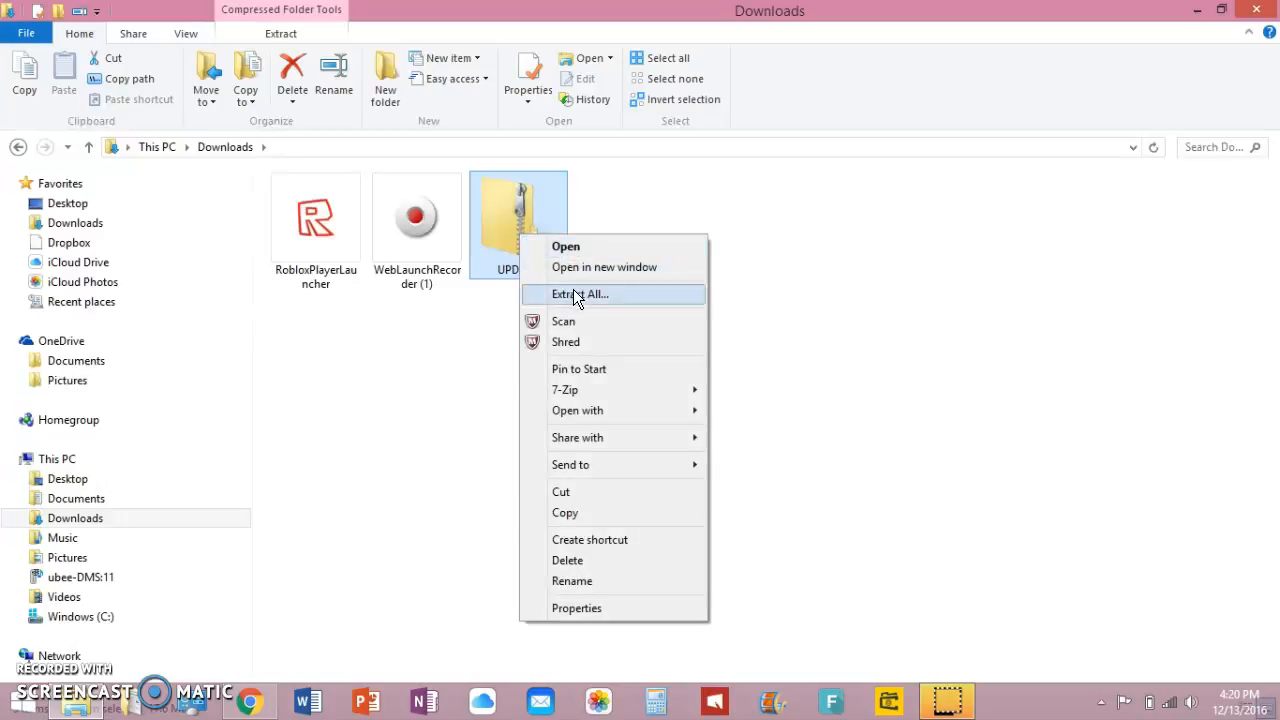
{"action": "left_click", "coordinate": [580, 294]}
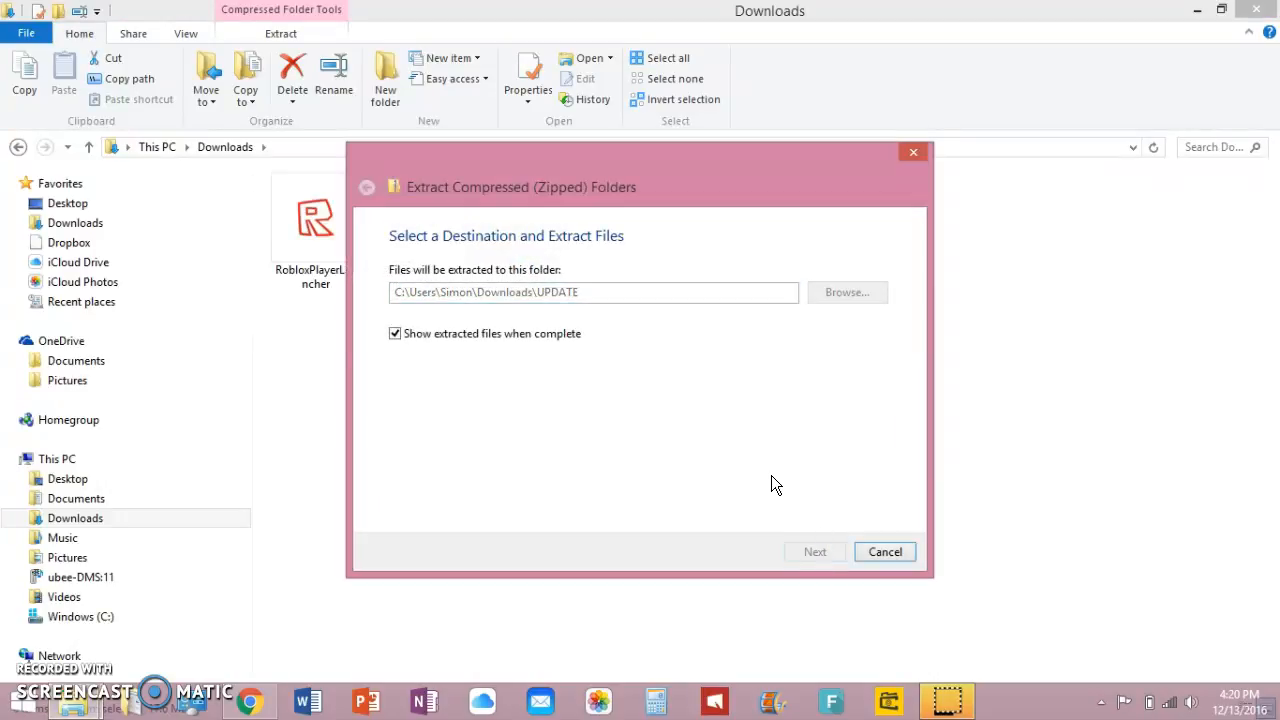
{"action": "left_click", "coordinate": [815, 551]}
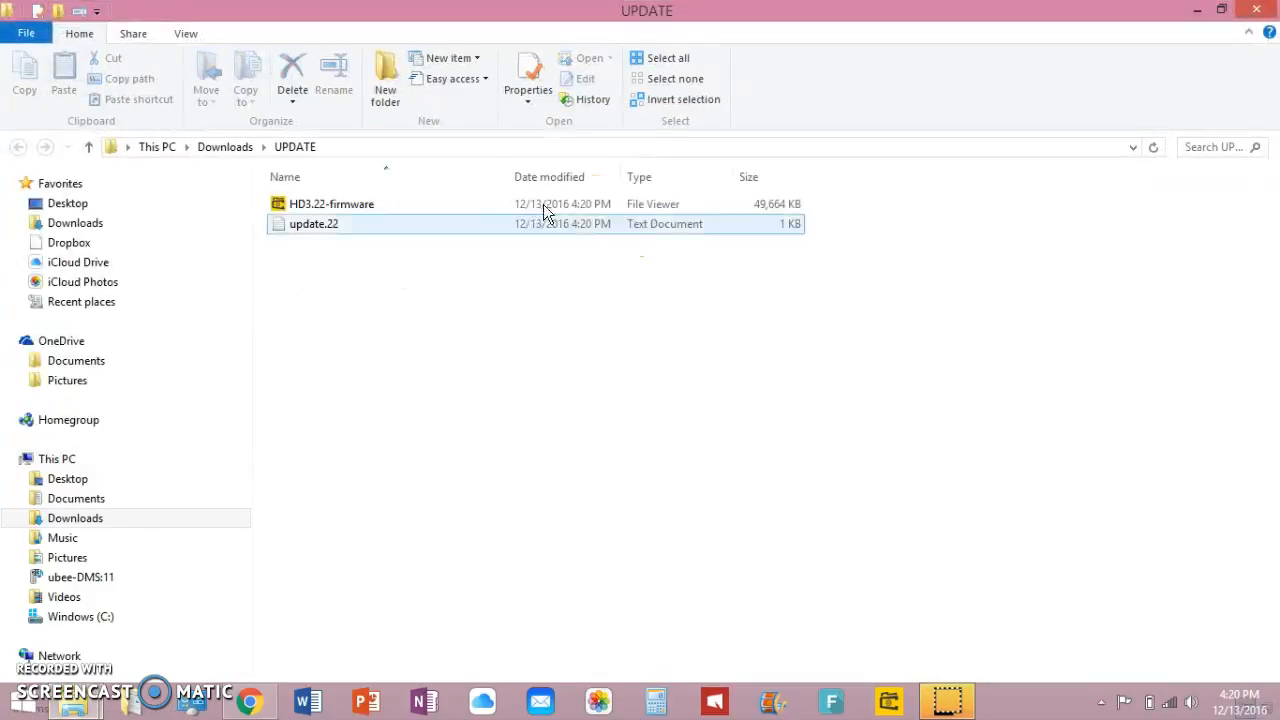
{"action": "left_click", "coordinate": [74, 517]}
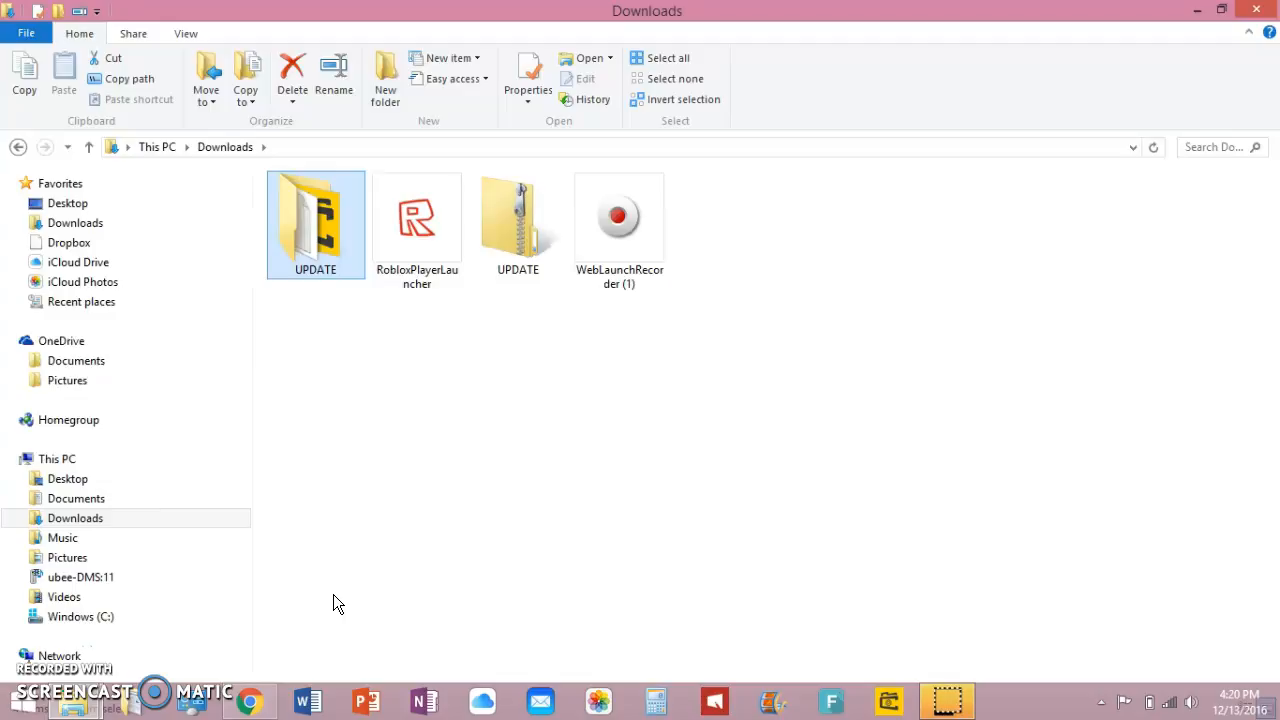
{"action": "left_click", "coordinate": [80, 616]}
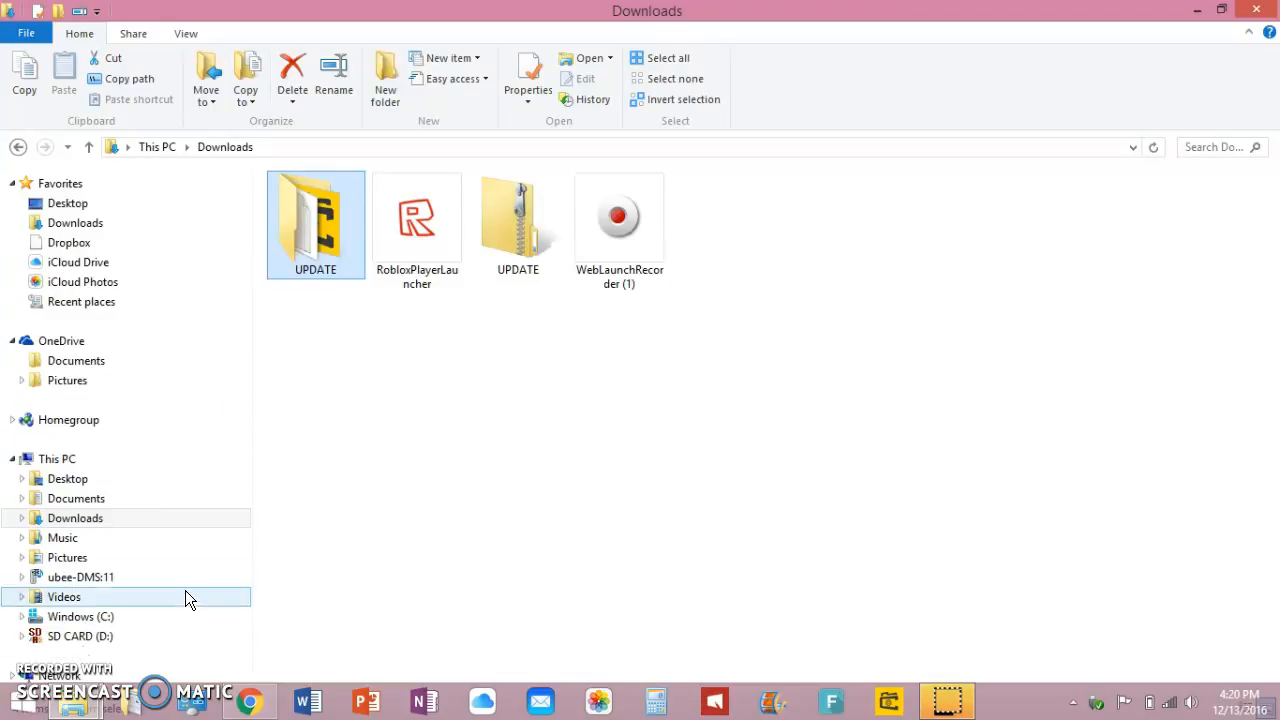
{"action": "left_click", "coordinate": [80, 636]}
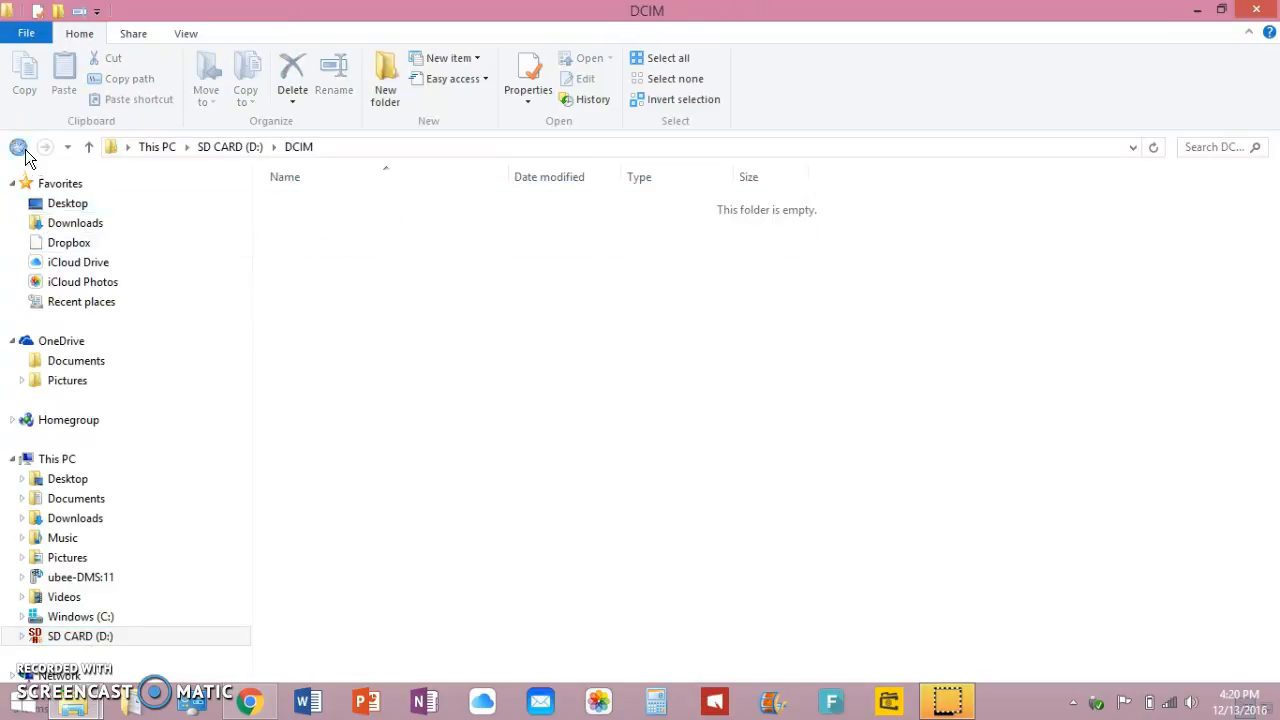
{"action": "left_click", "coordinate": [18, 147]}
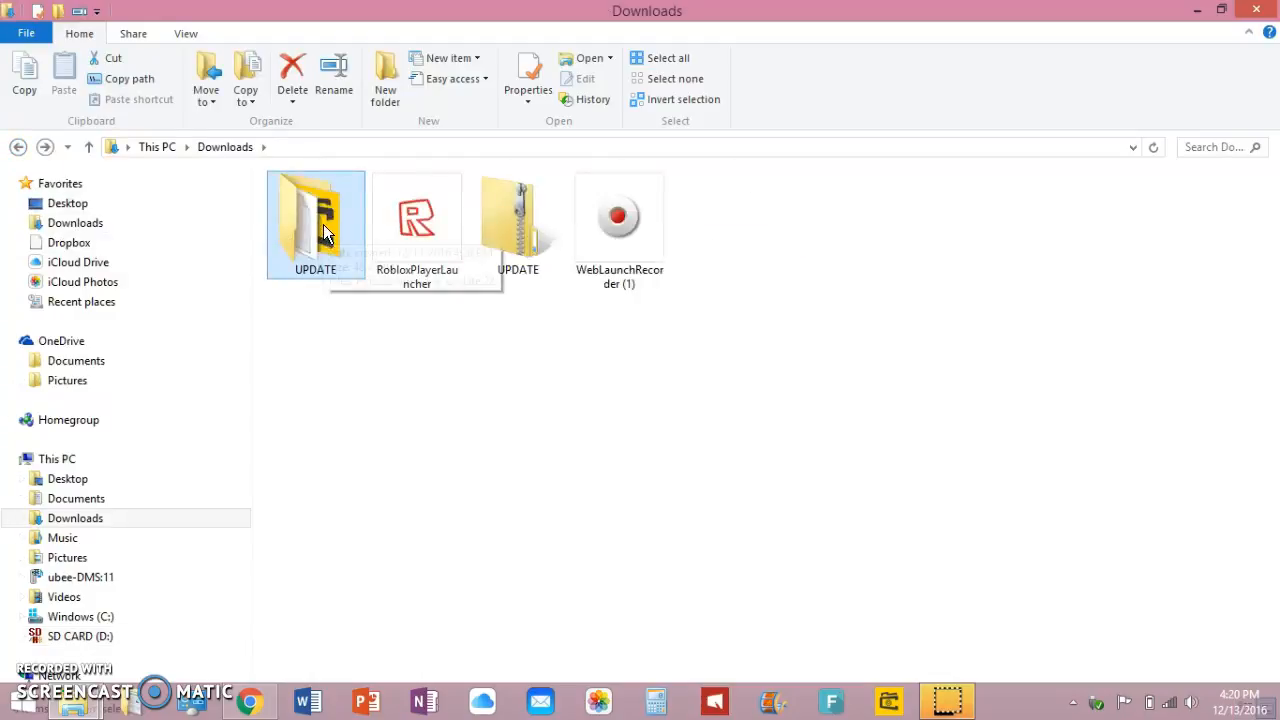
{"action": "left_click_drag", "start_coordinate": [316, 223], "coordinate": [341, 379]}
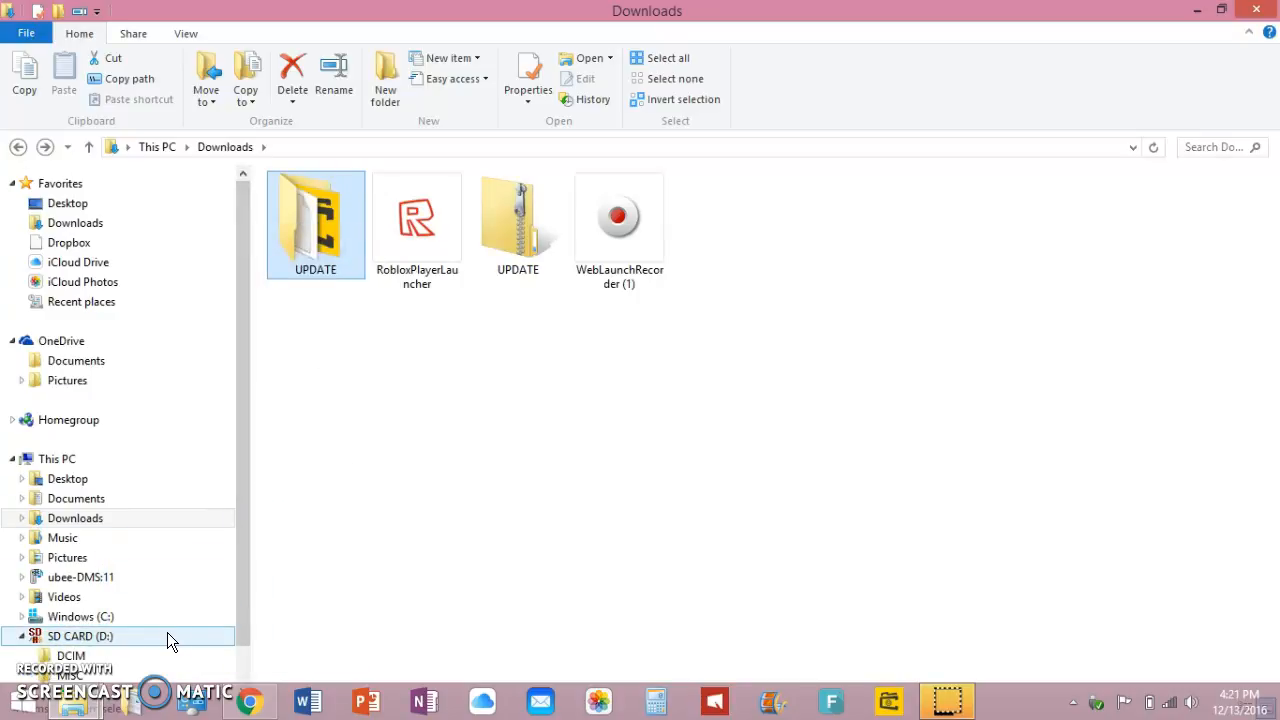
Quick-format SD CARD (D:) as FAT32 and acknowledge Format Complete.
{"action": "right_click", "coordinate": [80, 636]}
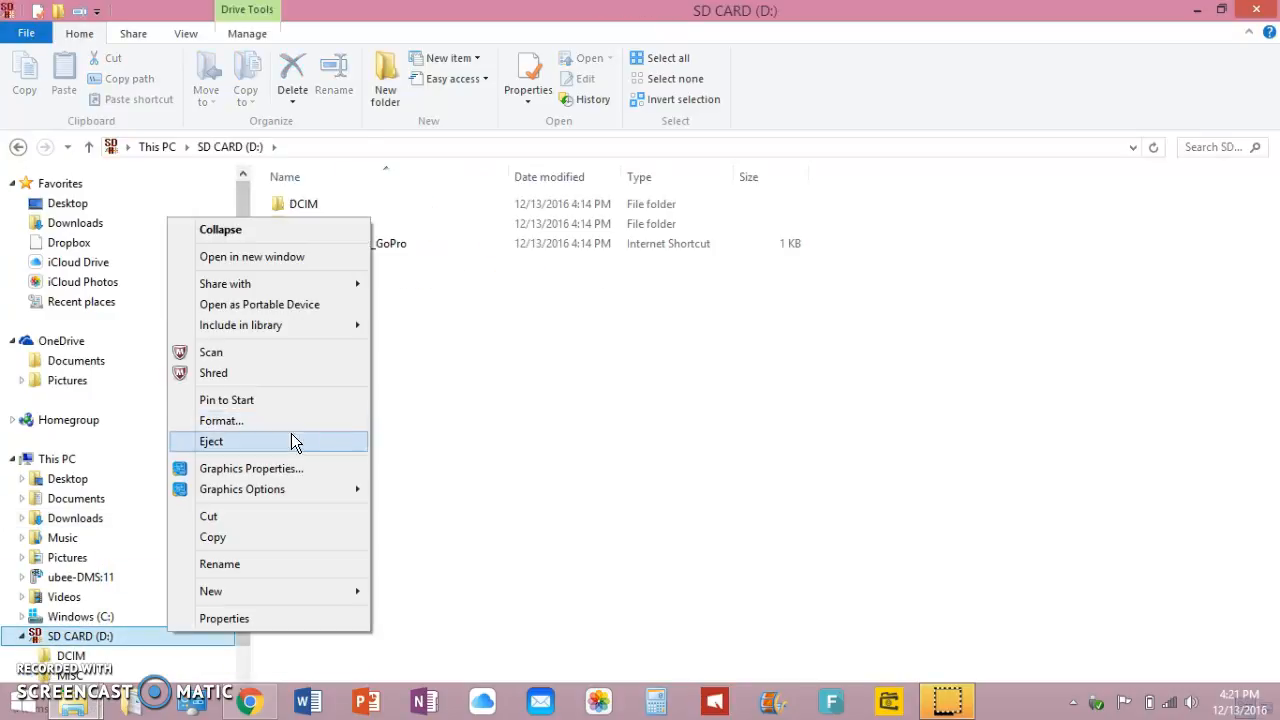
{"action": "left_click", "coordinate": [221, 420]}
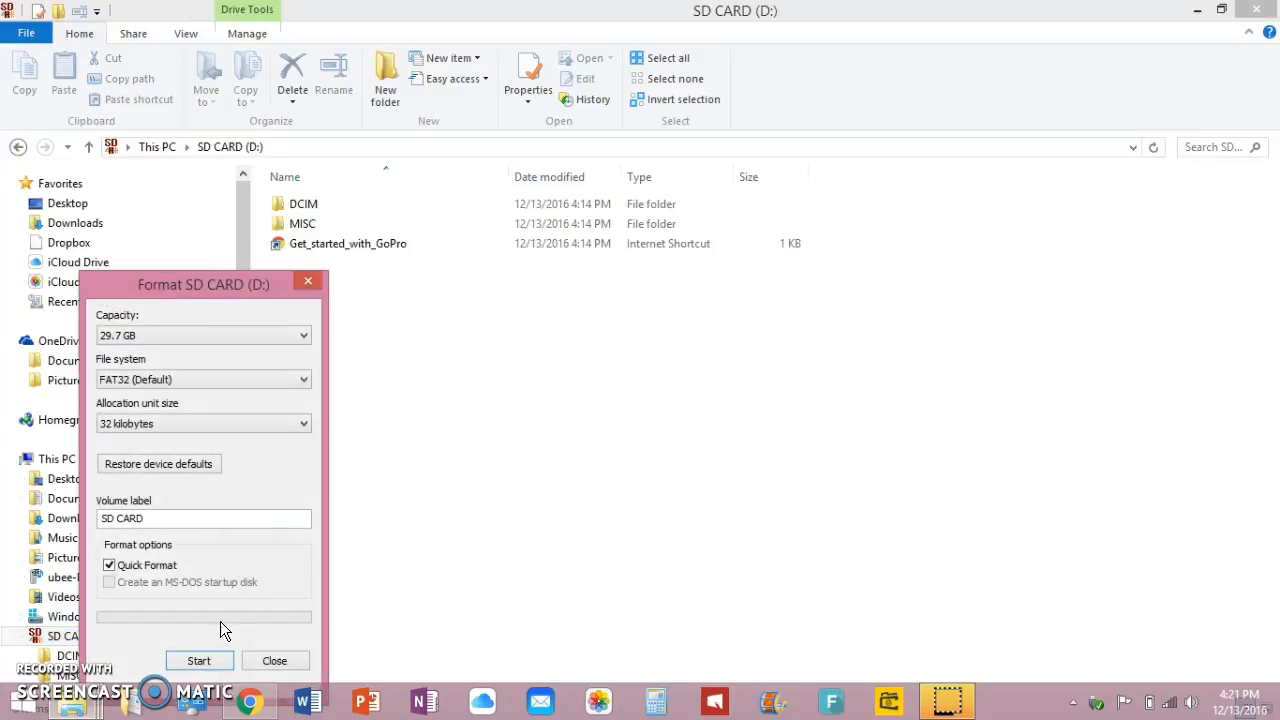
{"action": "left_click", "coordinate": [199, 660]}
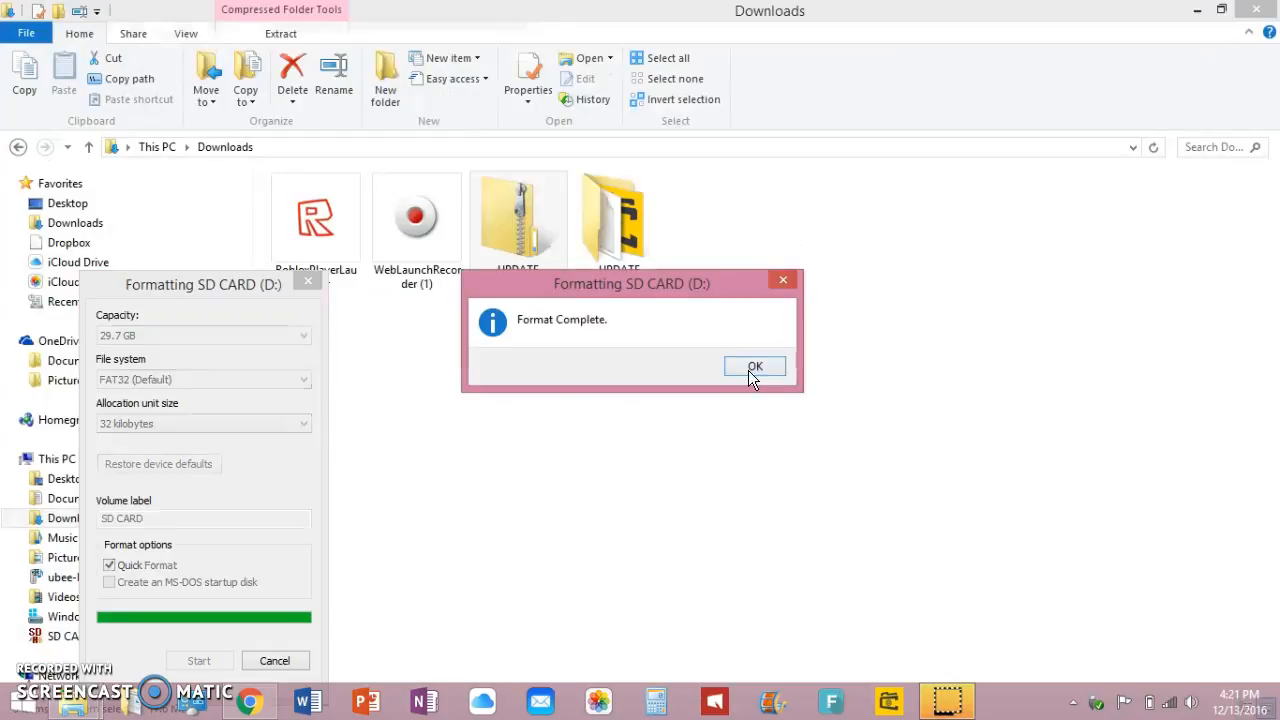
{"action": "left_click", "coordinate": [755, 366]}
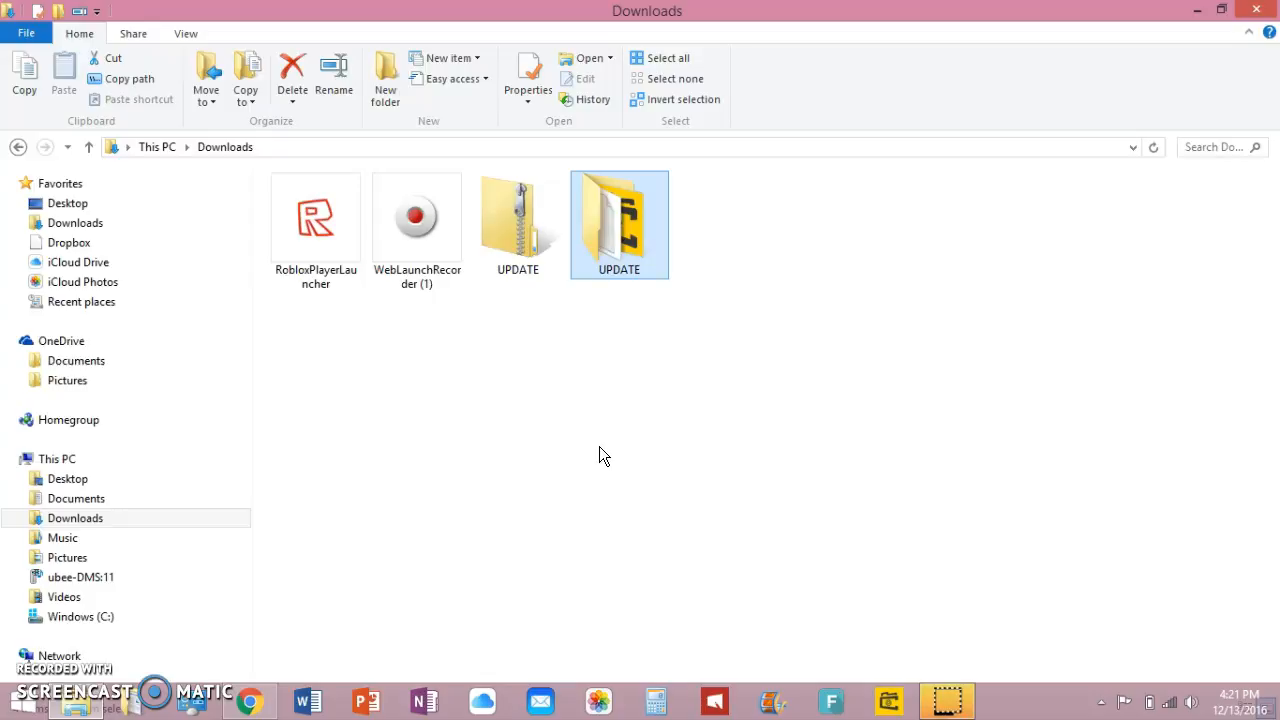
{"action": "mouse_move", "coordinate": [580, 456]}
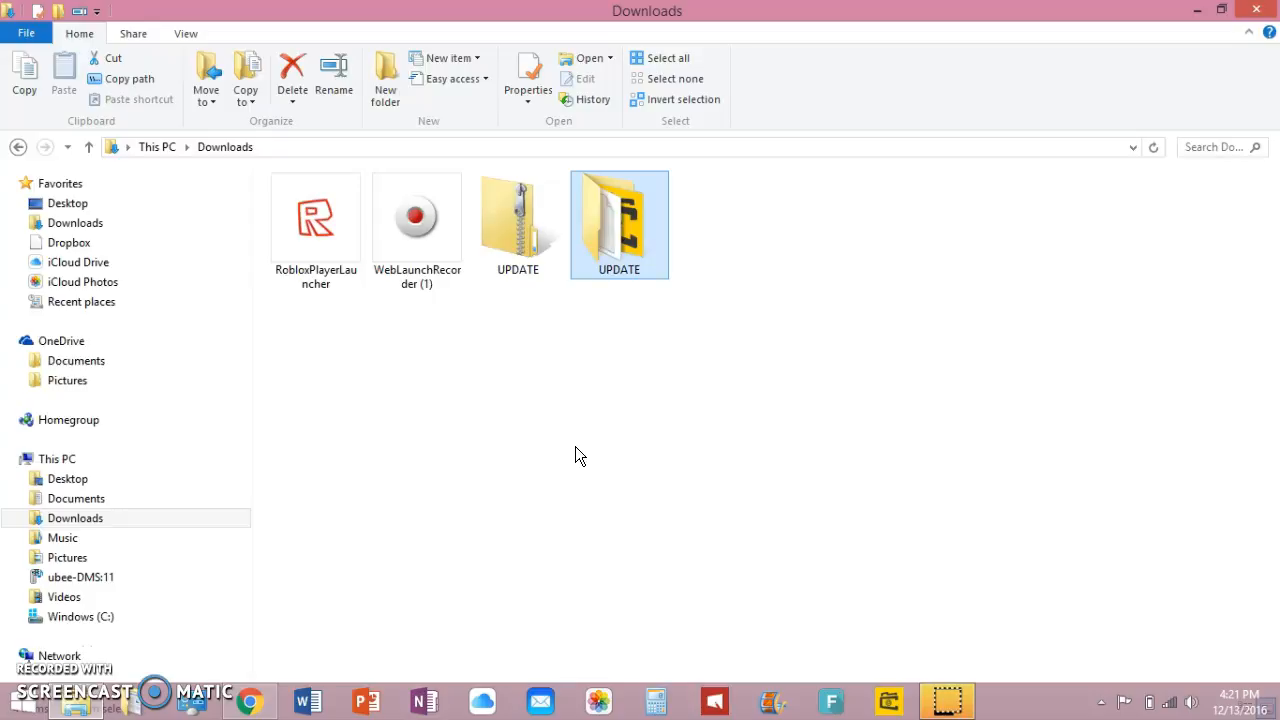
{"action": "mouse_move", "coordinate": [370, 536]}
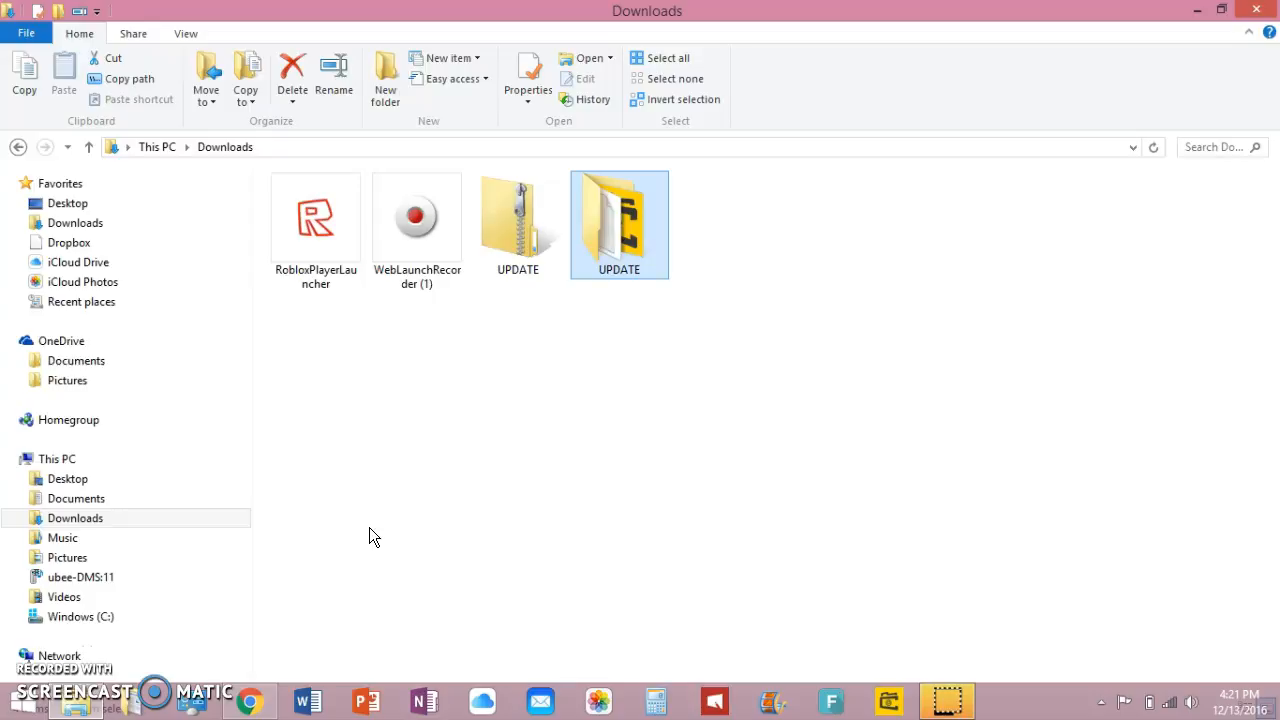
{"action": "mouse_move", "coordinate": [378, 531]}
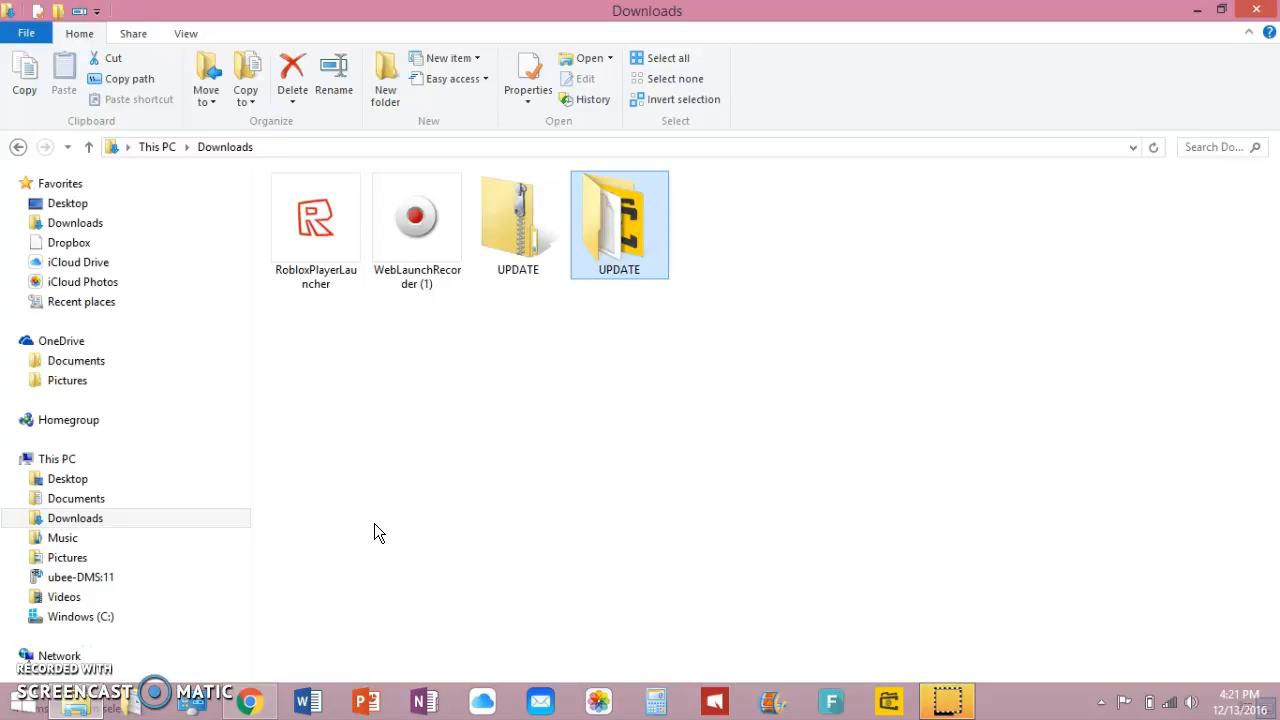